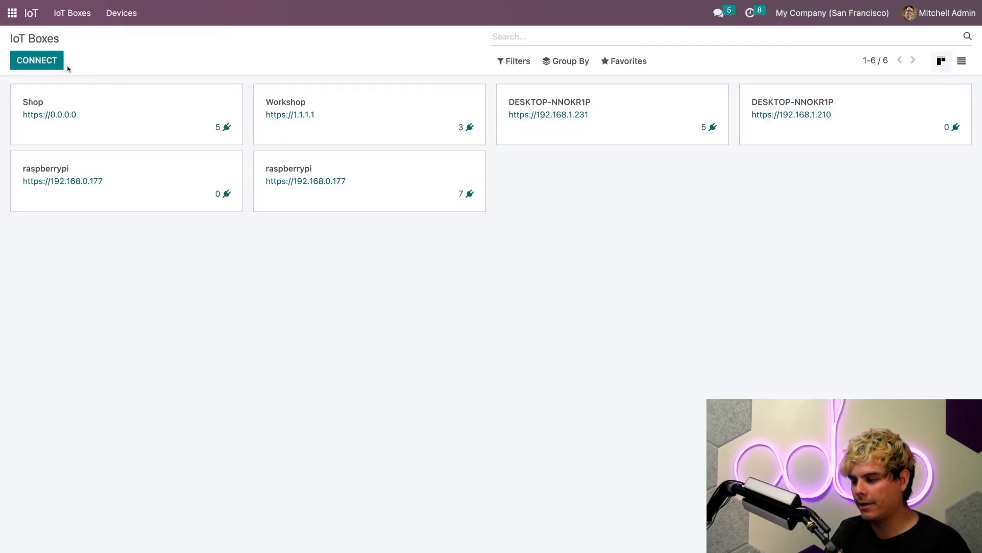
Open the Connect an IoT Box dialog from the IoT Boxes page
{"action": "left_click", "coordinate": [37, 61]}
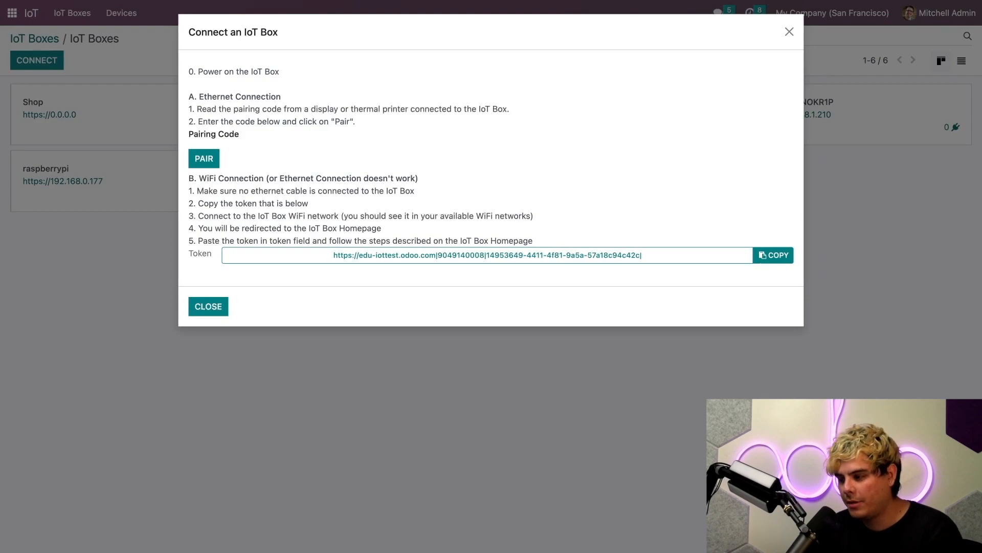
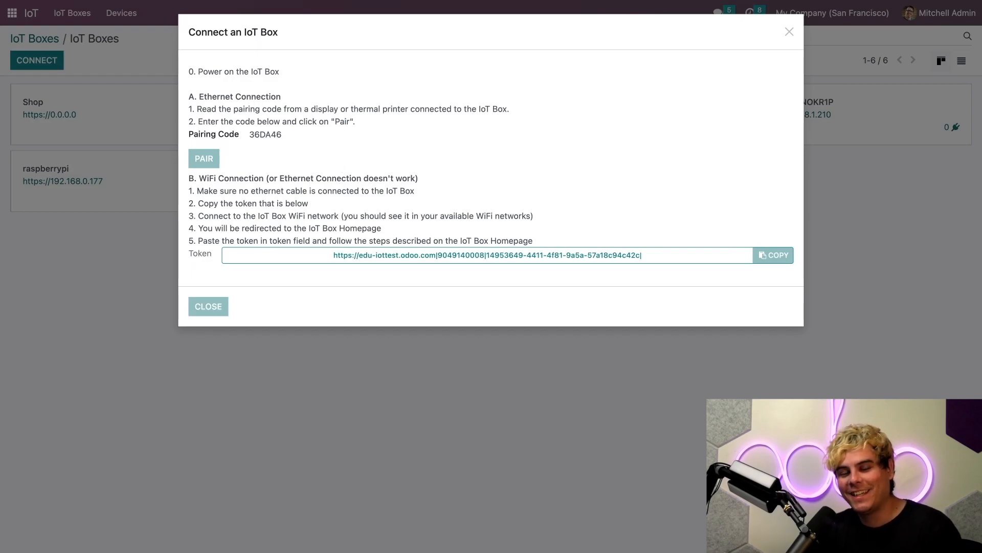
{"action": "left_click", "coordinate": [203, 159]}
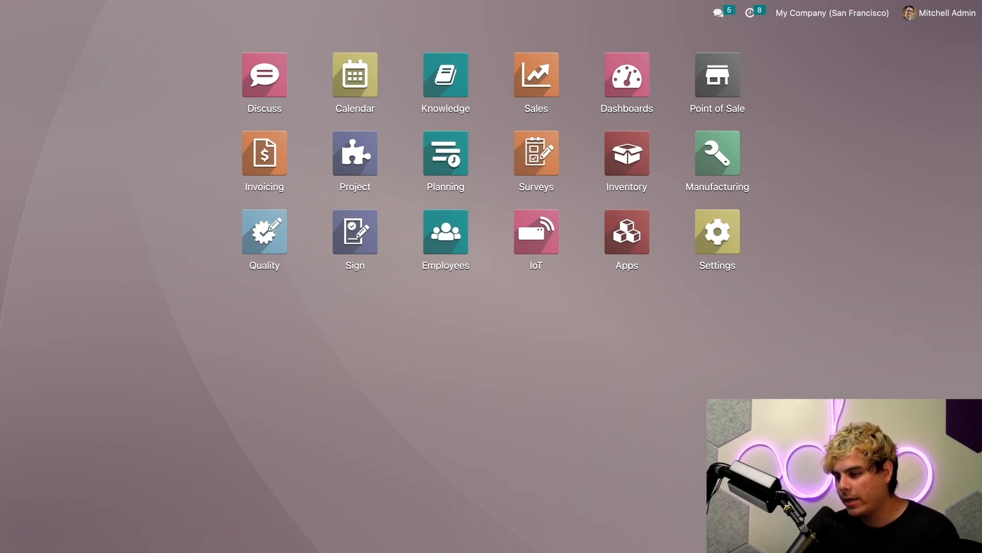
Open the IoT app to see raspberrypi at 10.0.32.150 among seven boxes
{"action": "left_click", "coordinate": [536, 231]}
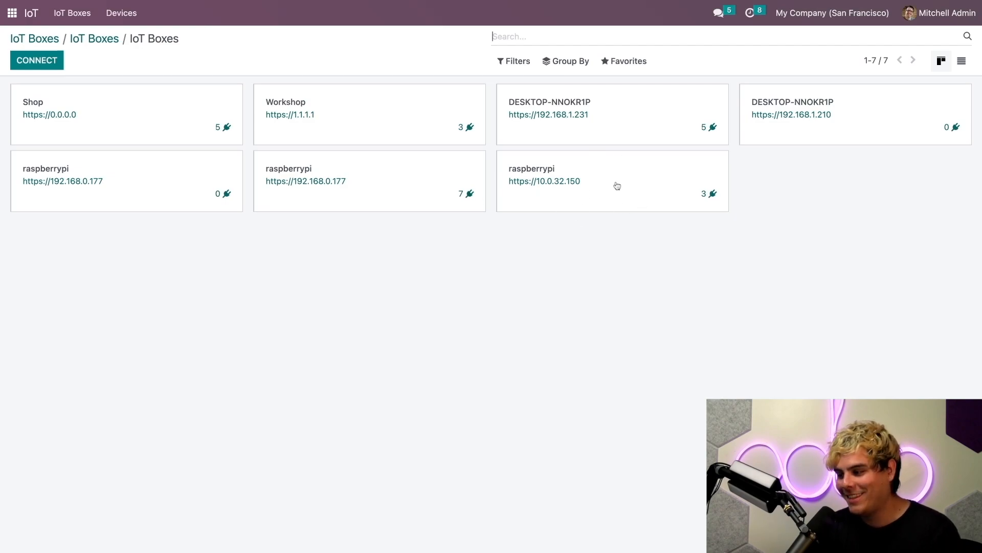
{"action": "mouse_move", "coordinate": [612, 181]}
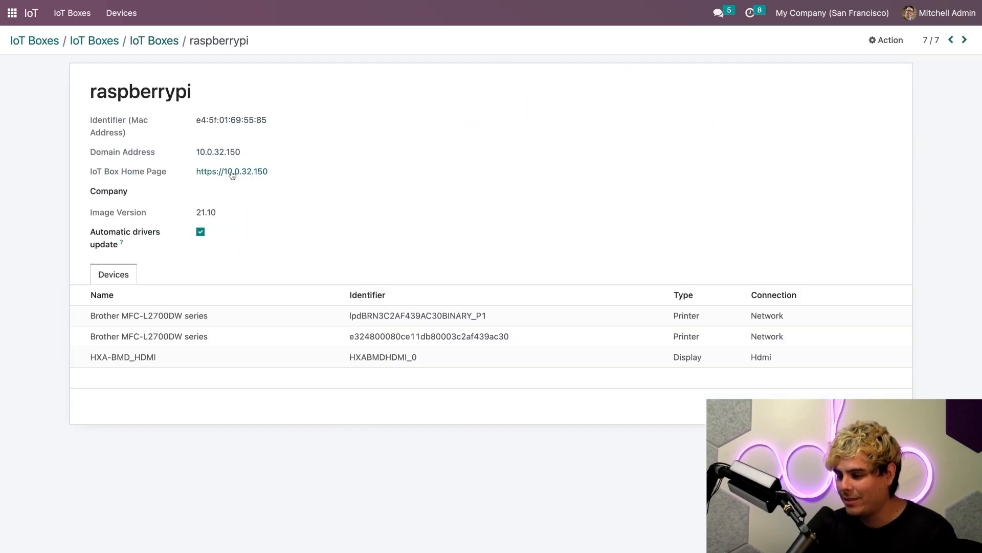
{"action": "mouse_move", "coordinate": [278, 89]}
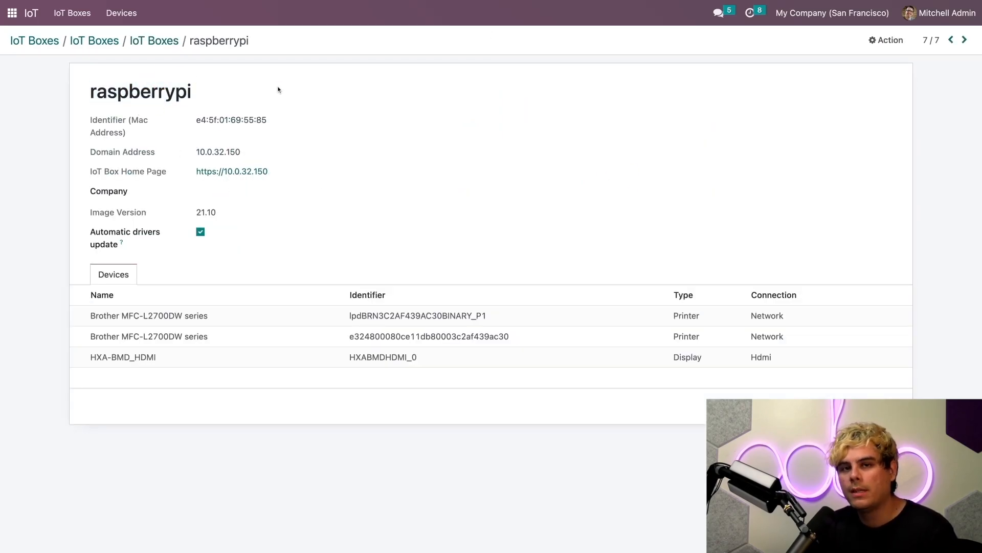